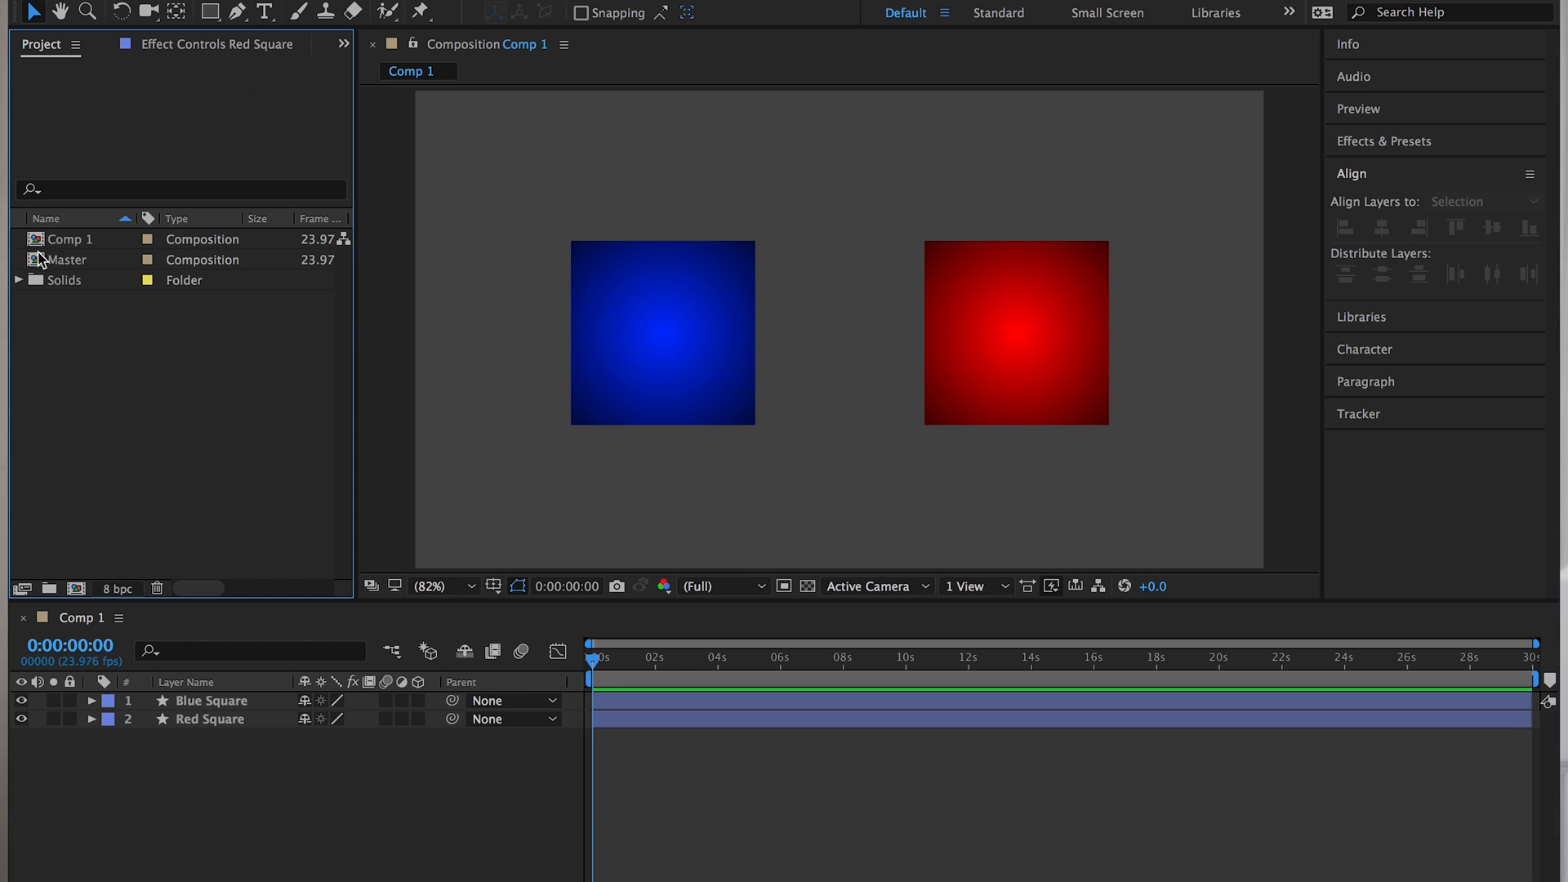
Open the Master composition from the Project panel to view Comp 1 nested inside
{"action": "double_click", "coordinate": [68, 259]}
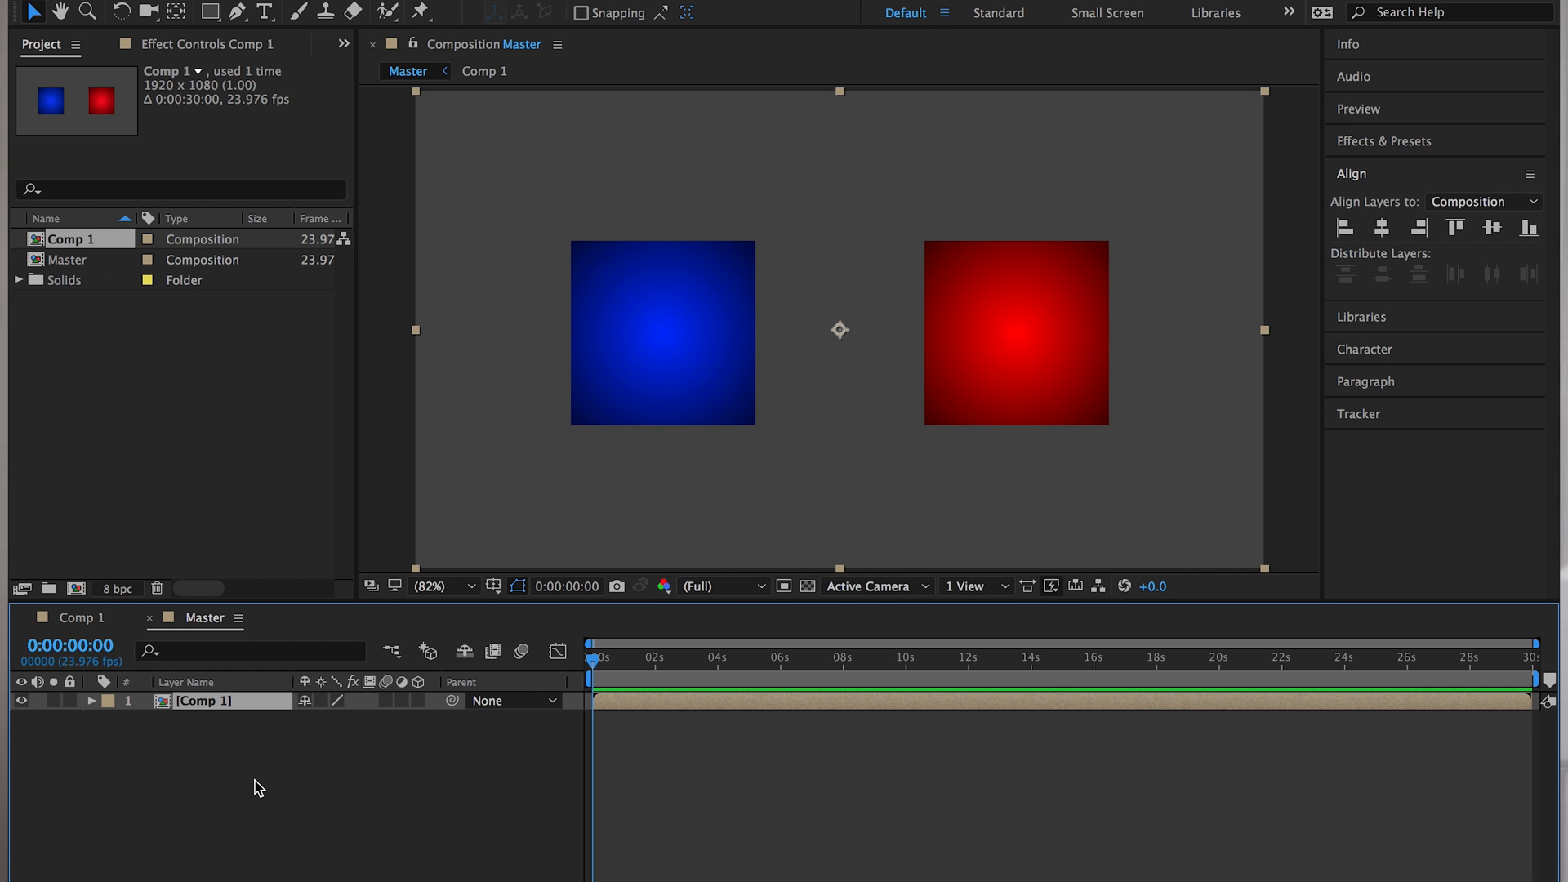
{"action": "mouse_move", "coordinate": [723, 503]}
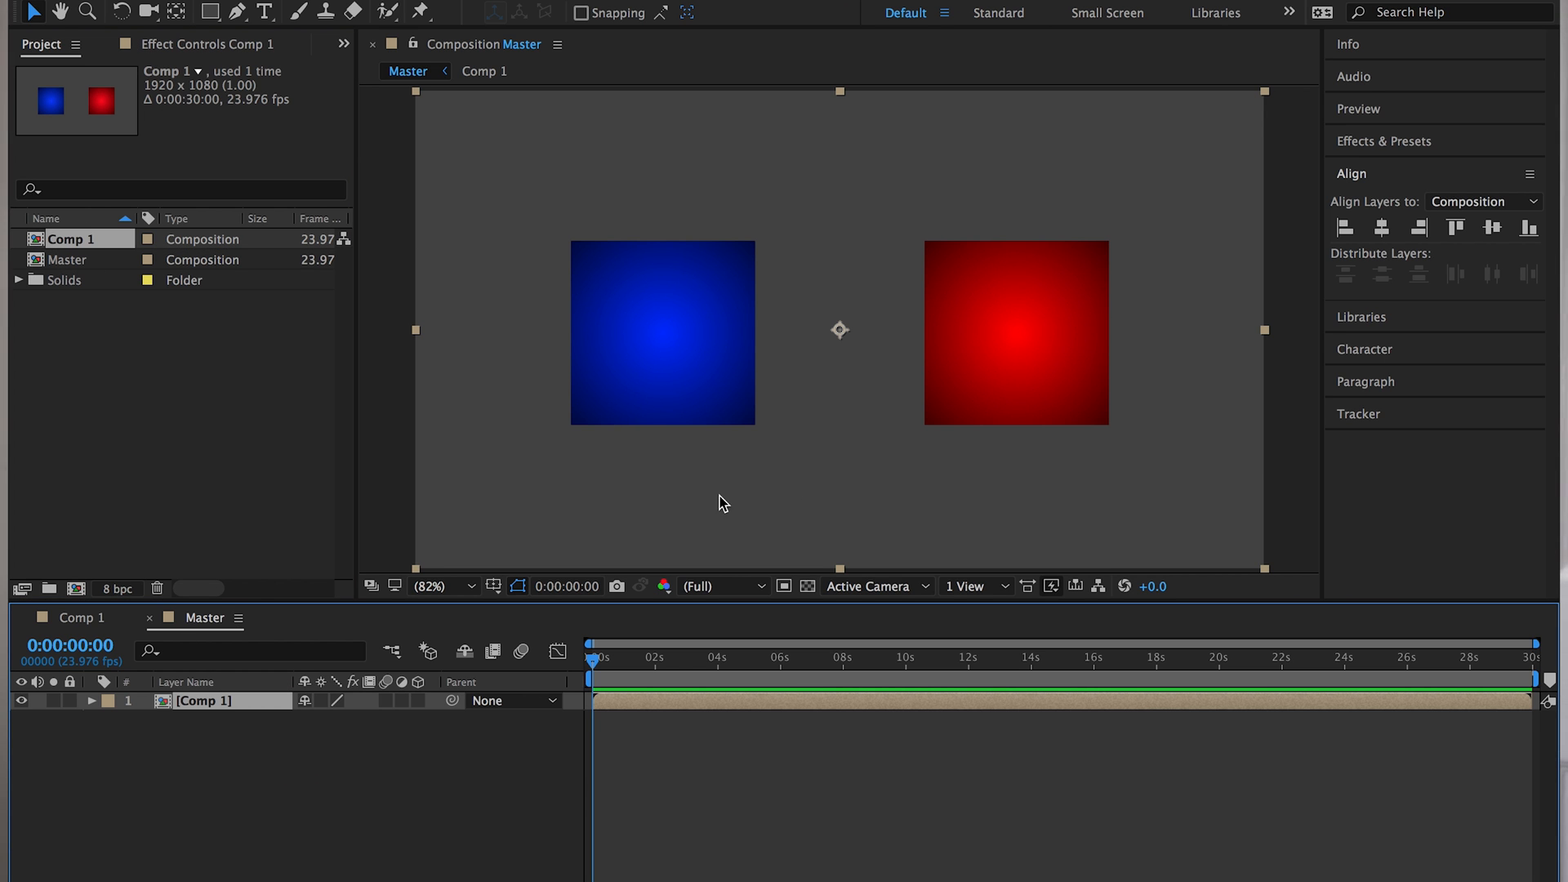
{"action": "mouse_move", "coordinate": [289, 799]}
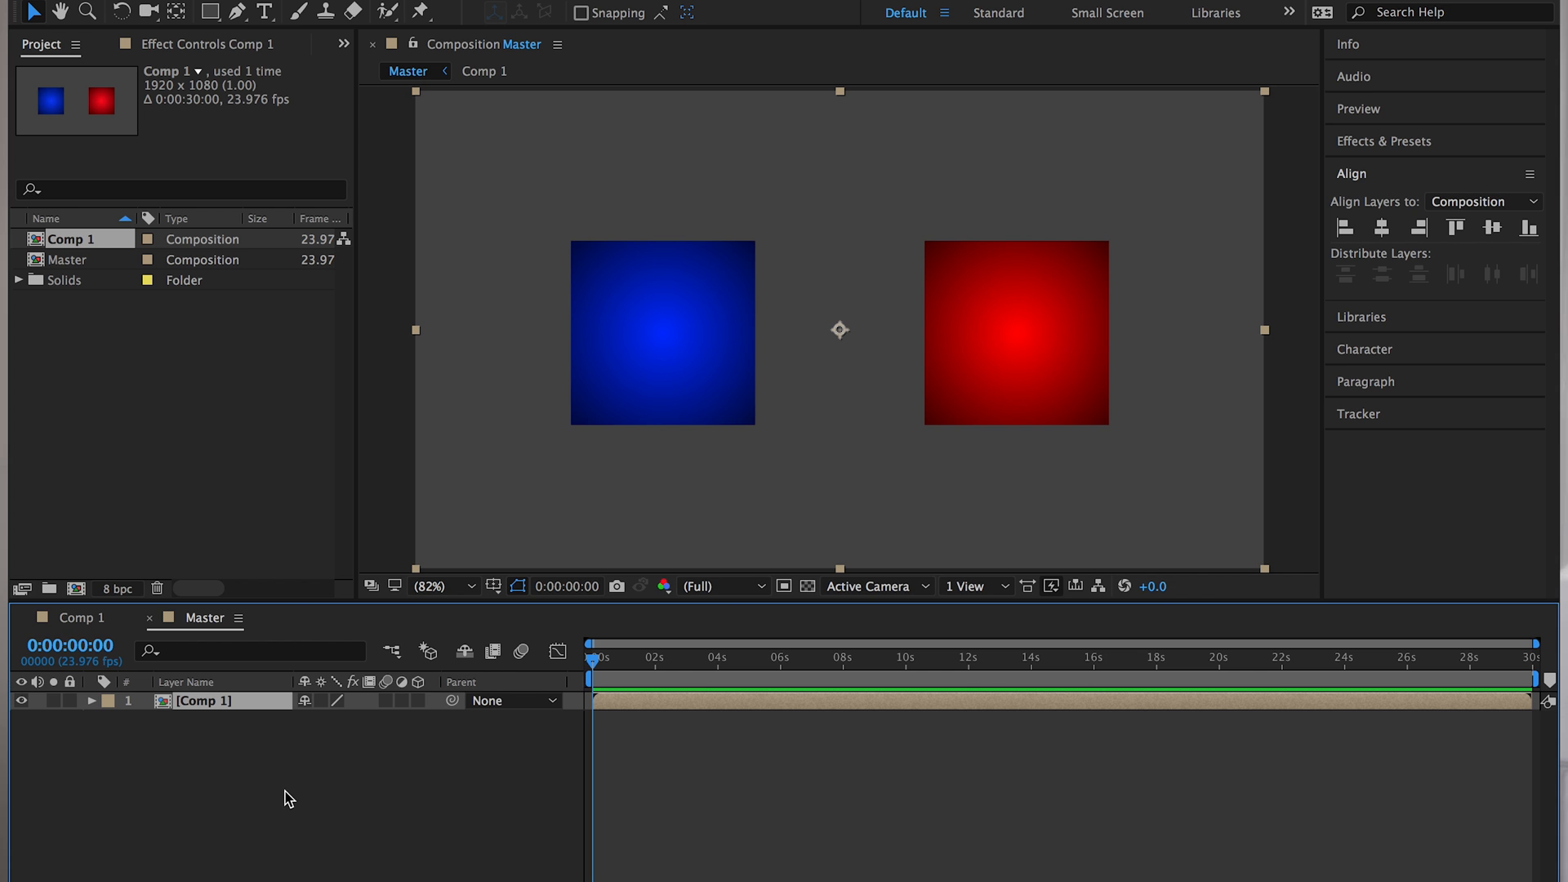